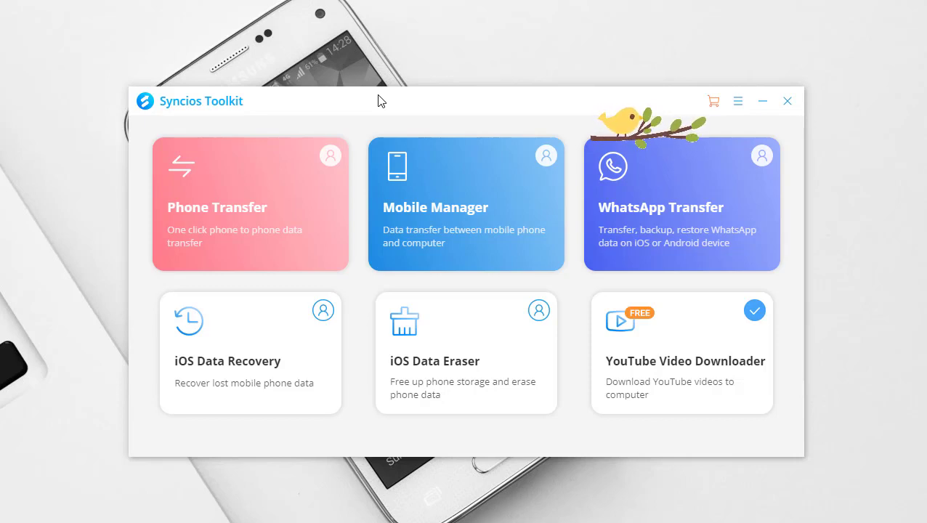
pyautogui.moveTo(721, 250)
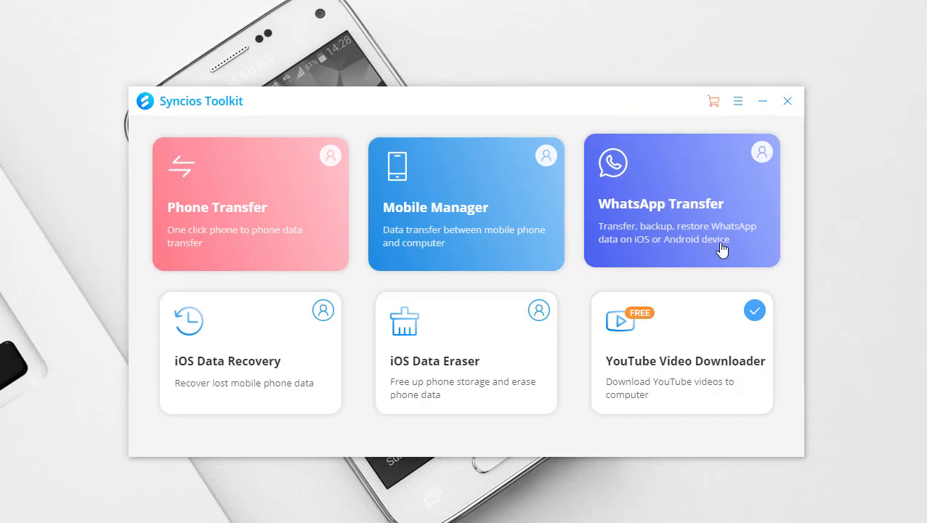
# Launch the WhatsApp Transfer tool from the Syncios Toolkit home screen.
pyautogui.click(679, 204)
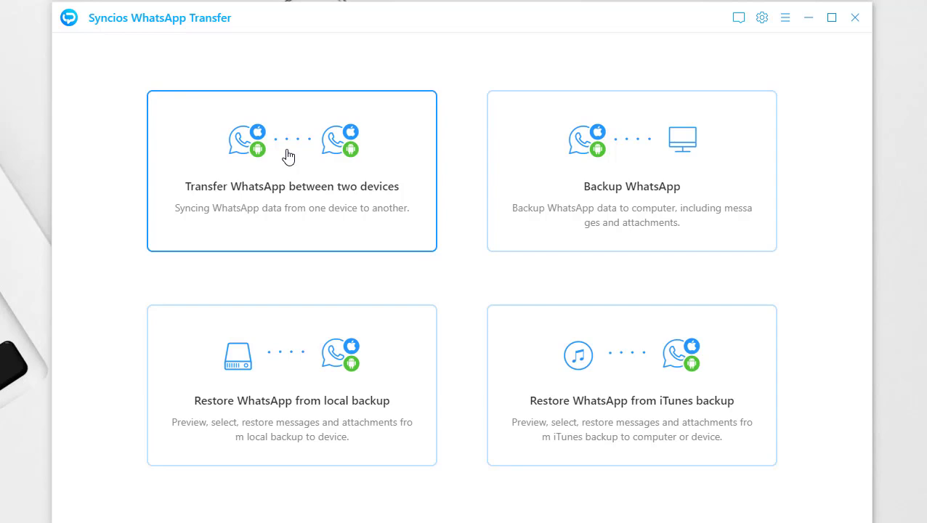
# Choose transfer between two devices with the iPhone as source and the Samsung as target.
pyautogui.click(290, 171)
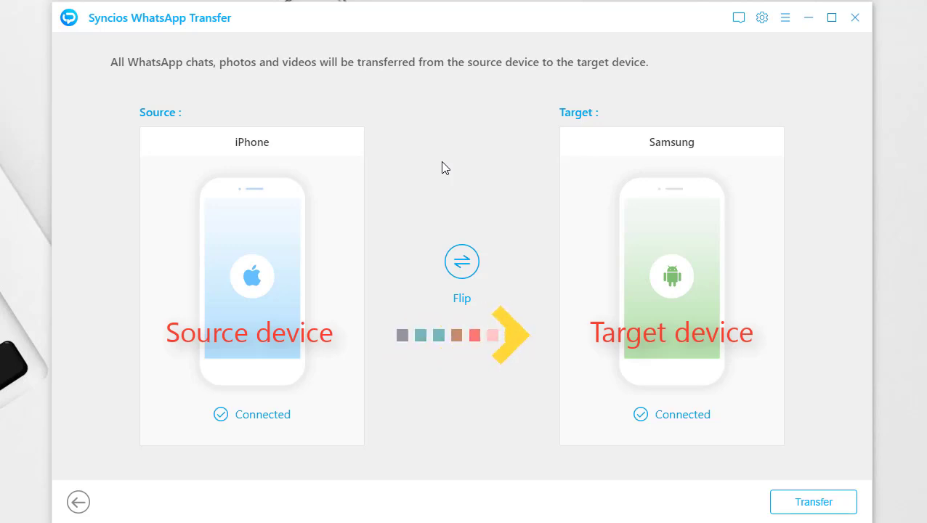
pyautogui.click(462, 262)
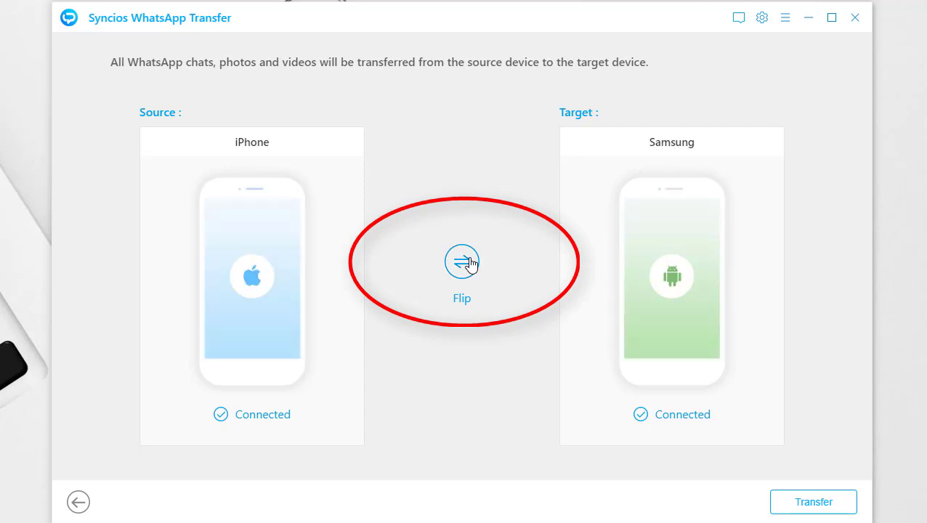
pyautogui.moveTo(564, 199)
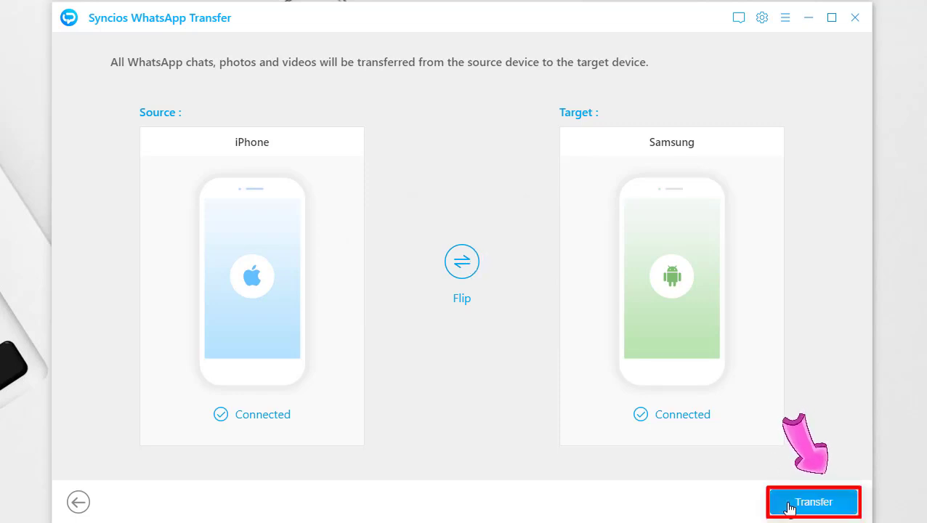
# Start the iPhone-to-Samsung transfer and continue past the warning about erasing the Samsung's WhatsApp data.
pyautogui.click(813, 502)
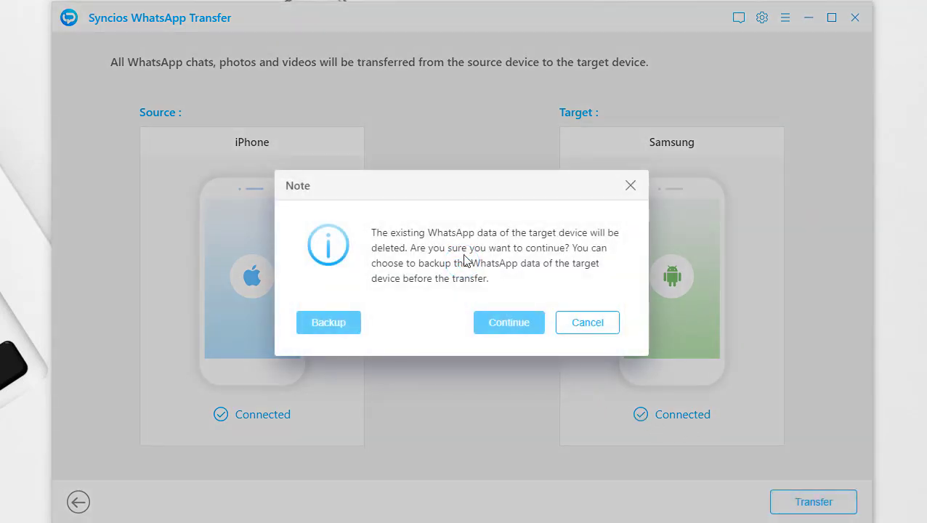
pyautogui.moveTo(424, 259)
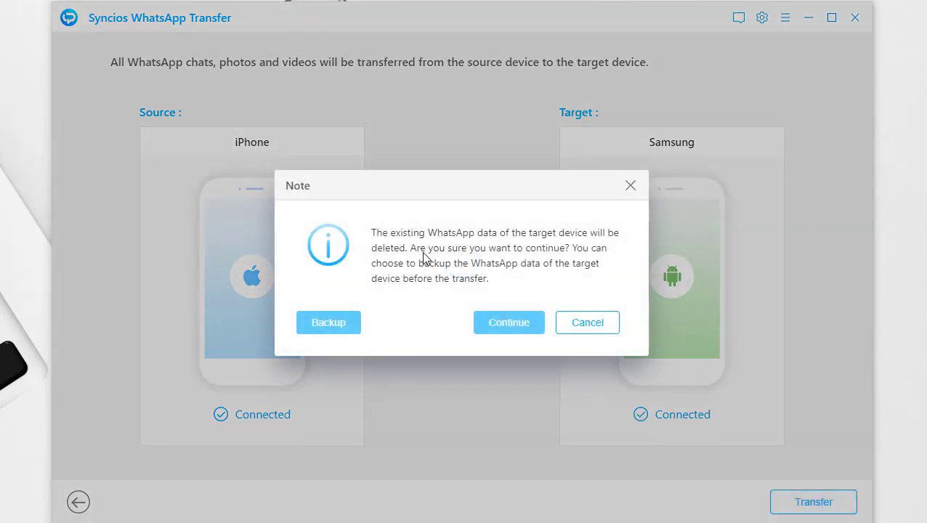
pyautogui.moveTo(447, 273)
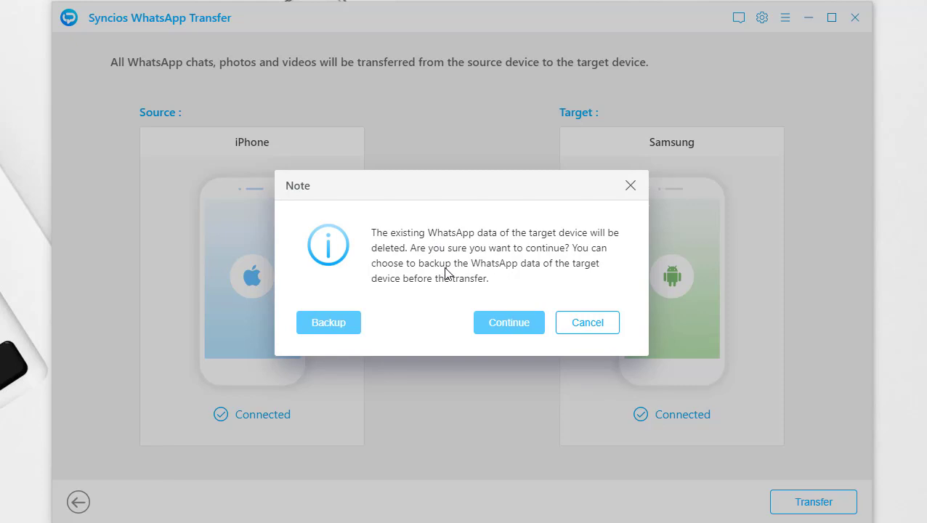
pyautogui.moveTo(523, 289)
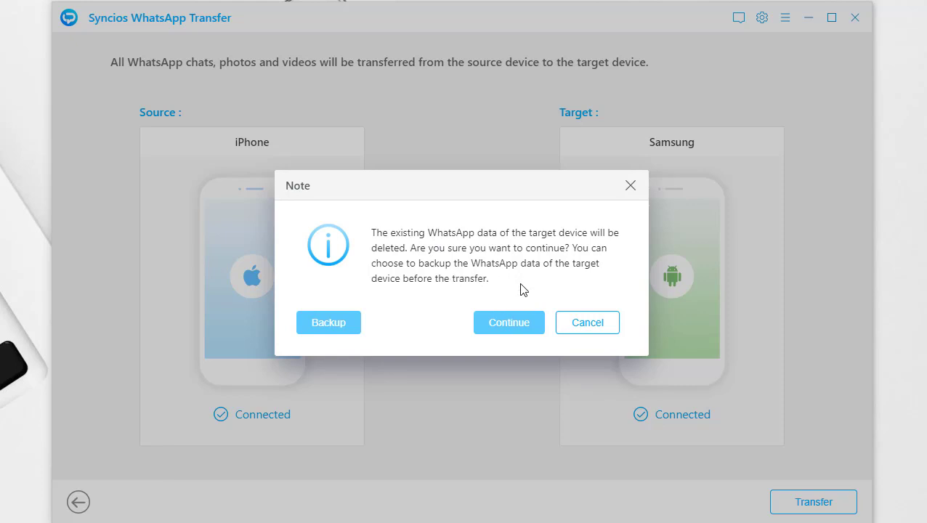
pyautogui.moveTo(495, 292)
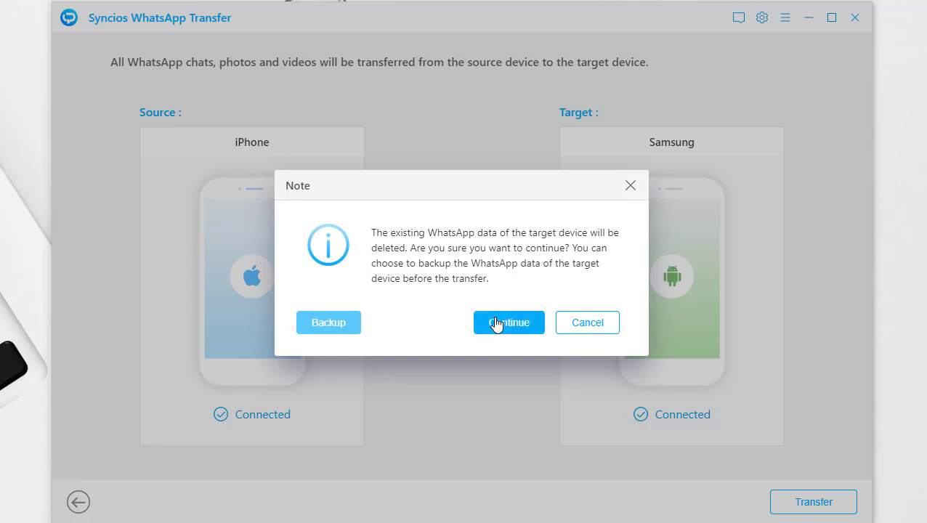
pyautogui.click(508, 322)
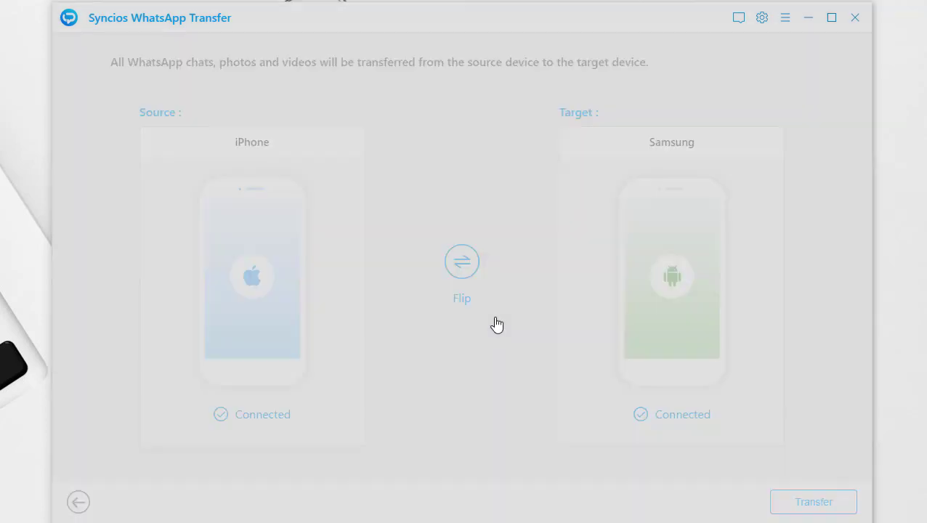
# Acknowledge the completed transfer and scroll a WhatsApp chat on the Samsung to verify messages and photos.
pyautogui.click(814, 502)
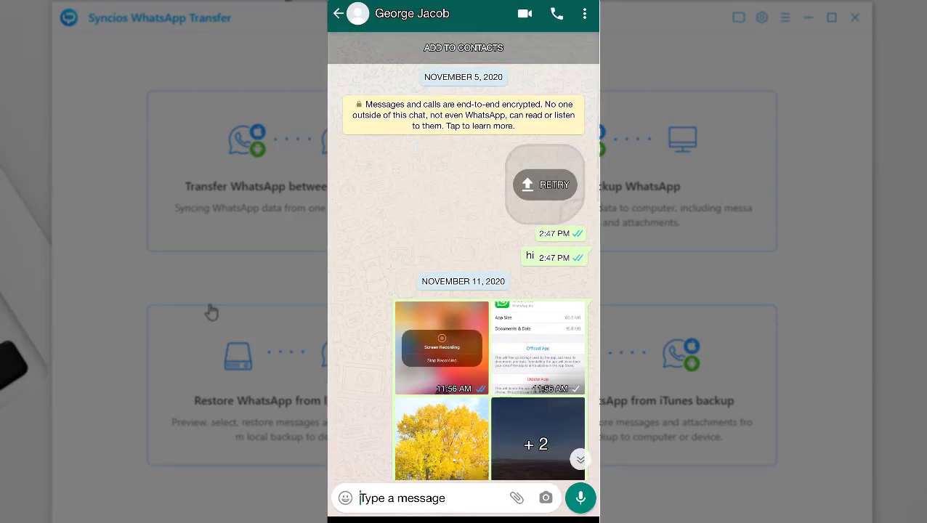
pyautogui.scroll(-3)
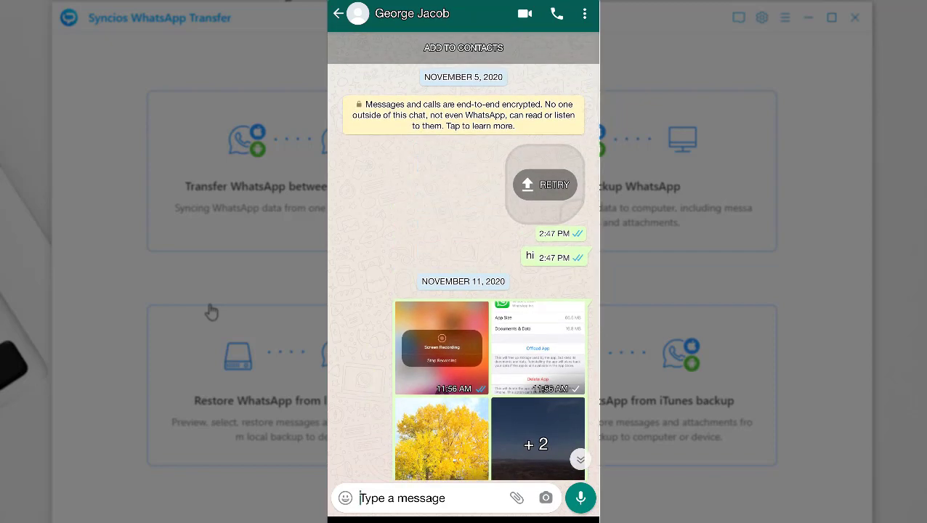
# Close the WhatsApp Transfer window to return to the Syncios Toolkit main menu.
pyautogui.click(854, 18)
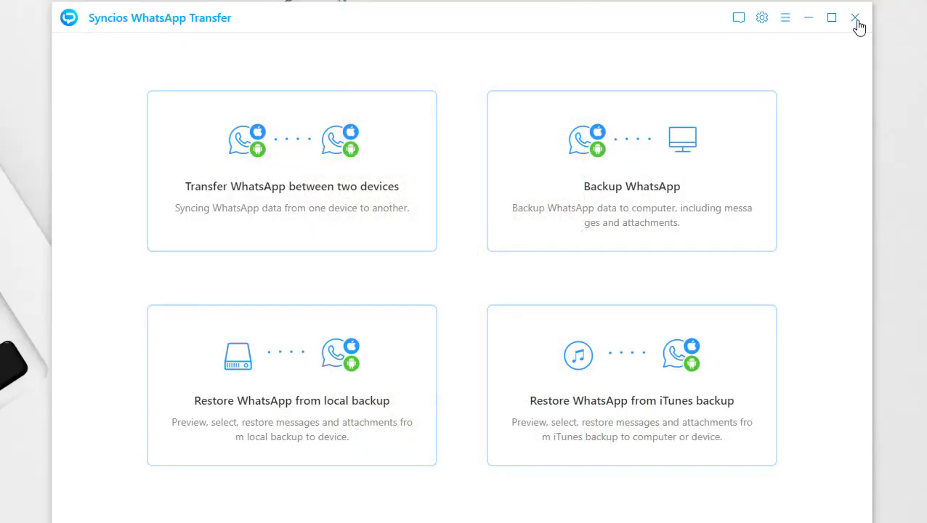
pyautogui.click(855, 17)
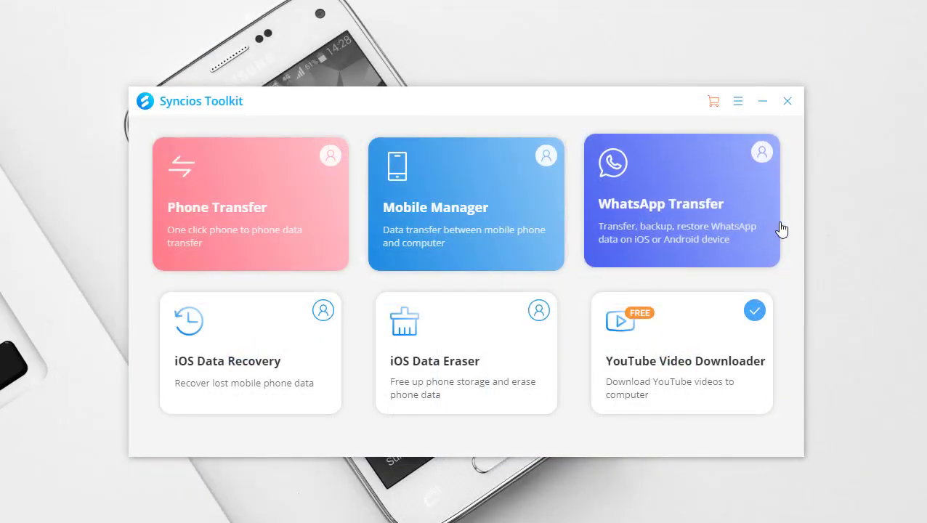
pyautogui.moveTo(662, 292)
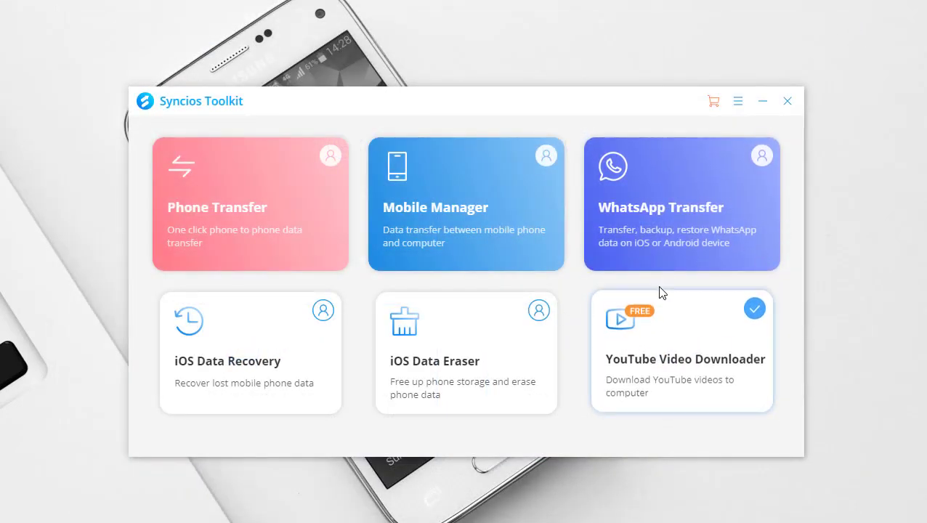
pyautogui.moveTo(738, 285)
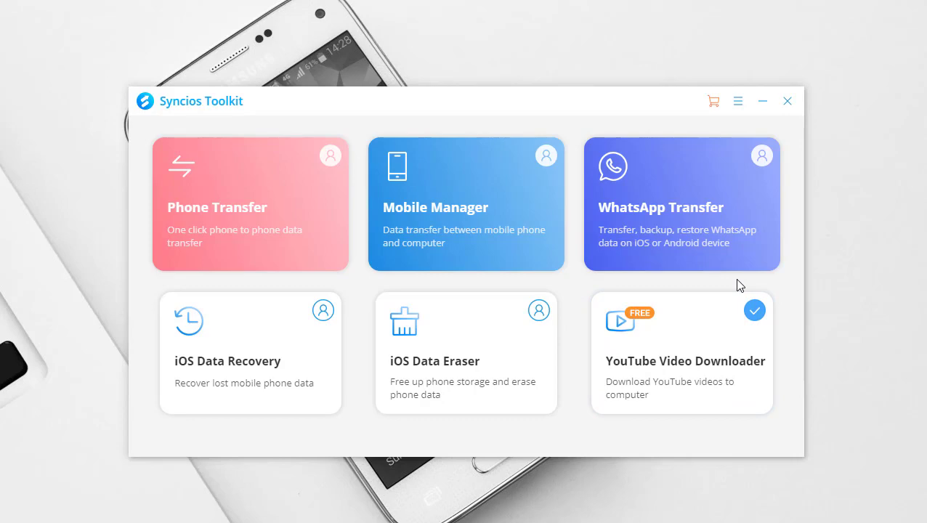
pyautogui.moveTo(801, 114)
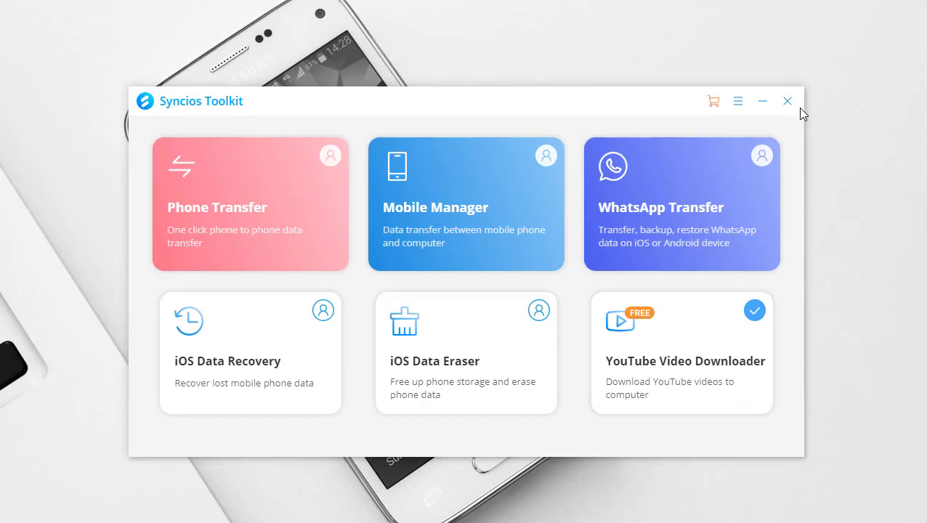